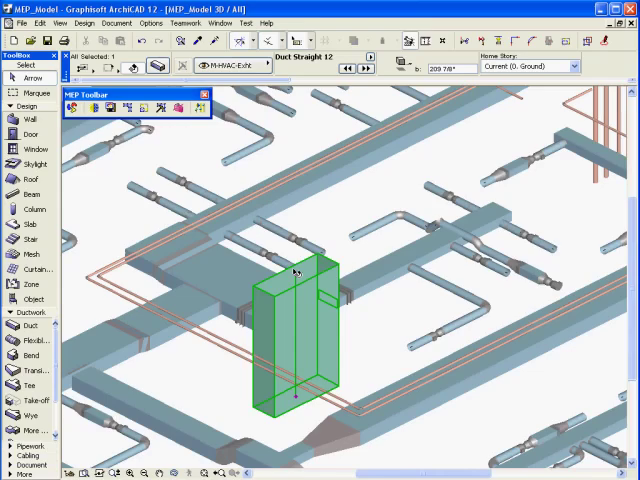
Export the duct model to ArchiCAD, accepting the loaded duct and pipe dictionaries
left_click(298, 274)
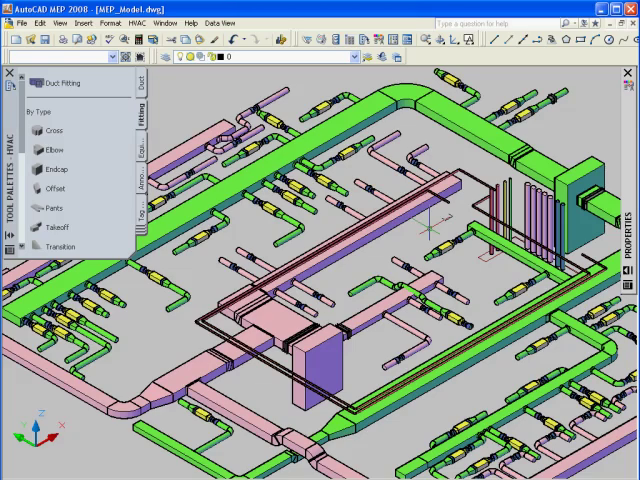
mouse_move(417, 227)
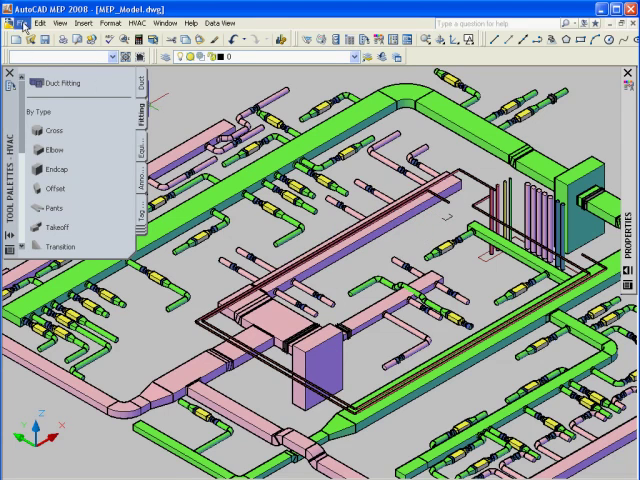
left_click(19, 24)
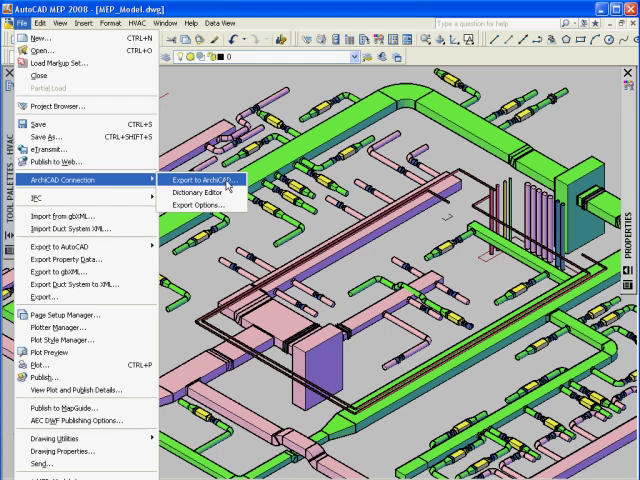
mouse_move(228, 185)
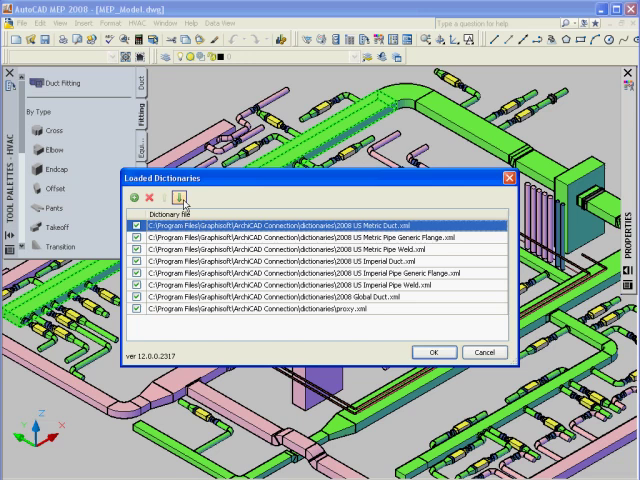
left_click(177, 194)
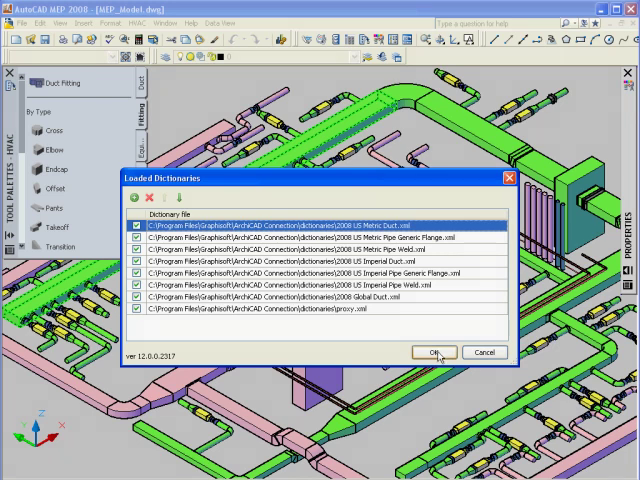
left_click(434, 352)
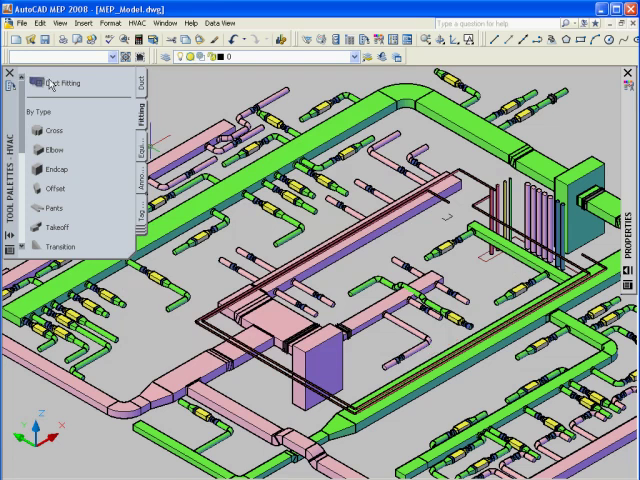
left_click(13, 23)
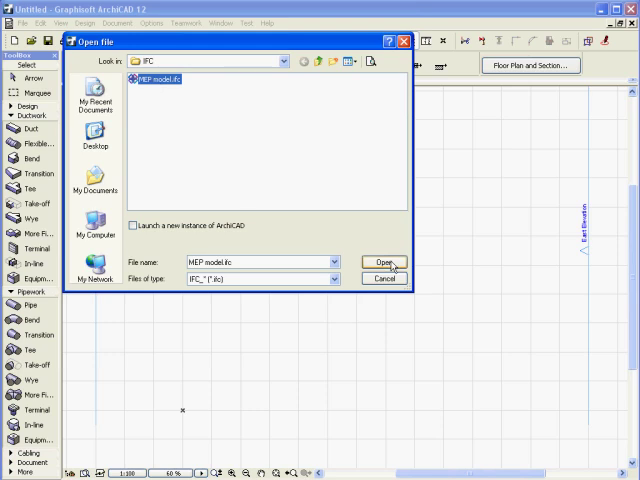
Open MEP model.ifc from the IFC folder
left_click(384, 262)
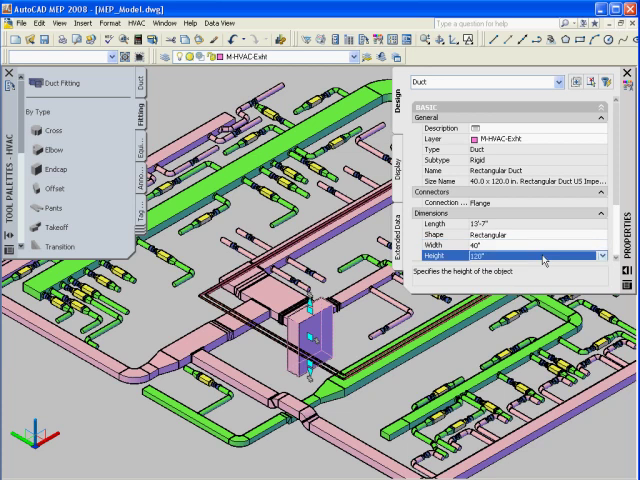
mouse_move(535, 260)
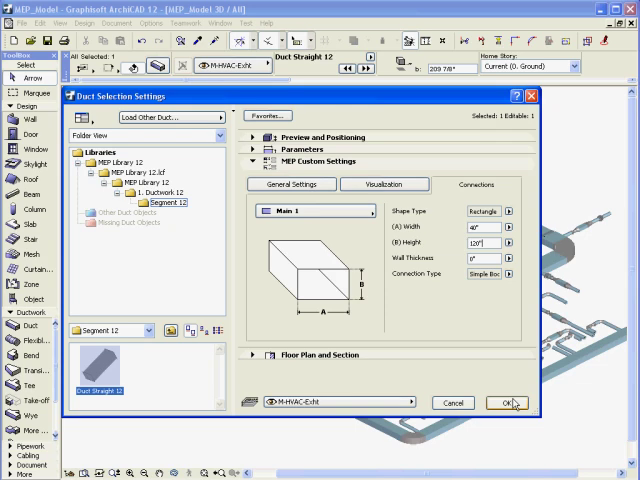
left_click(509, 403)
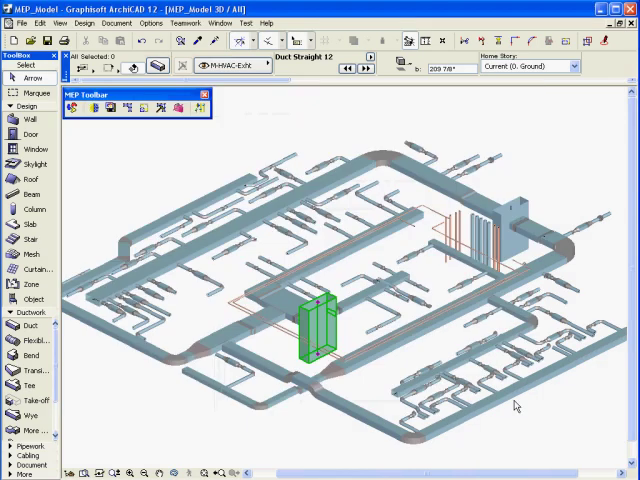